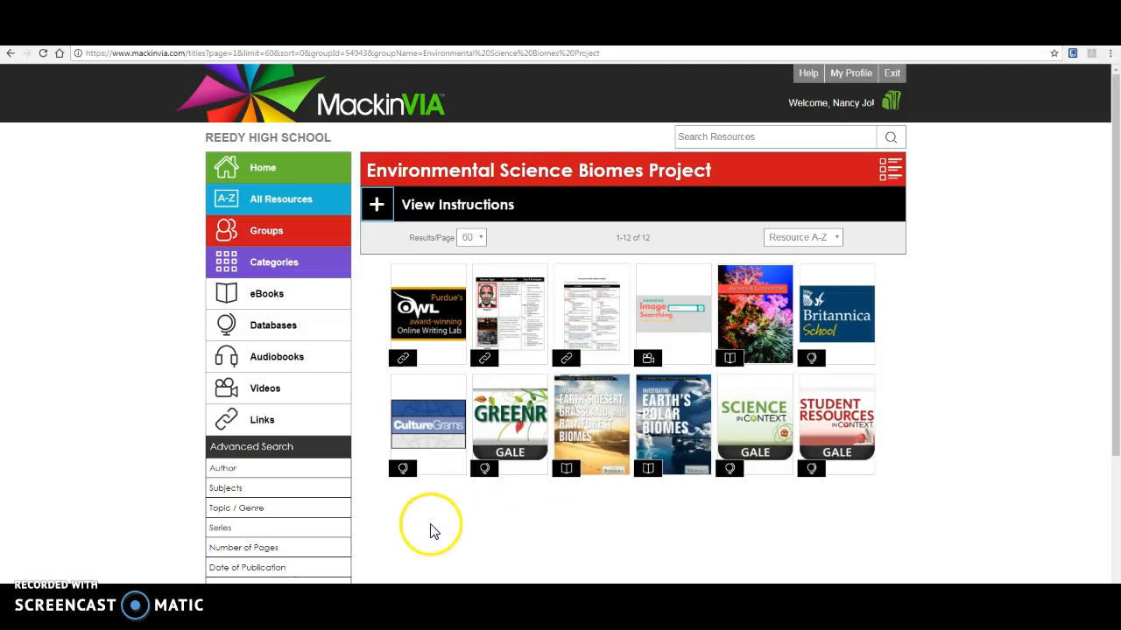
mouse_move(442, 511)
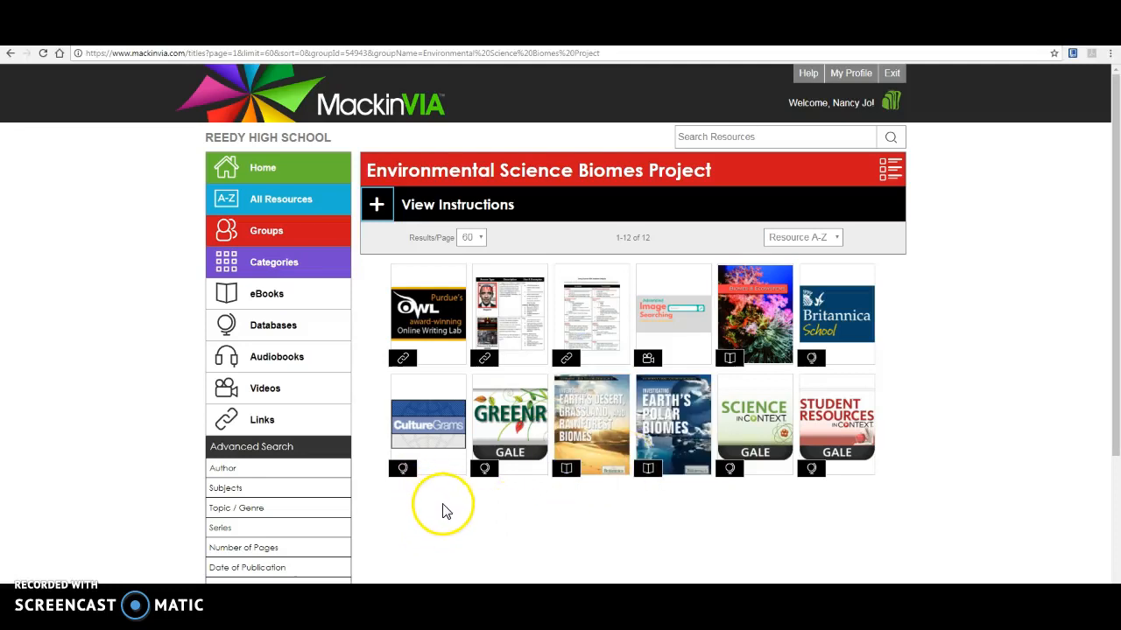
mouse_move(453, 515)
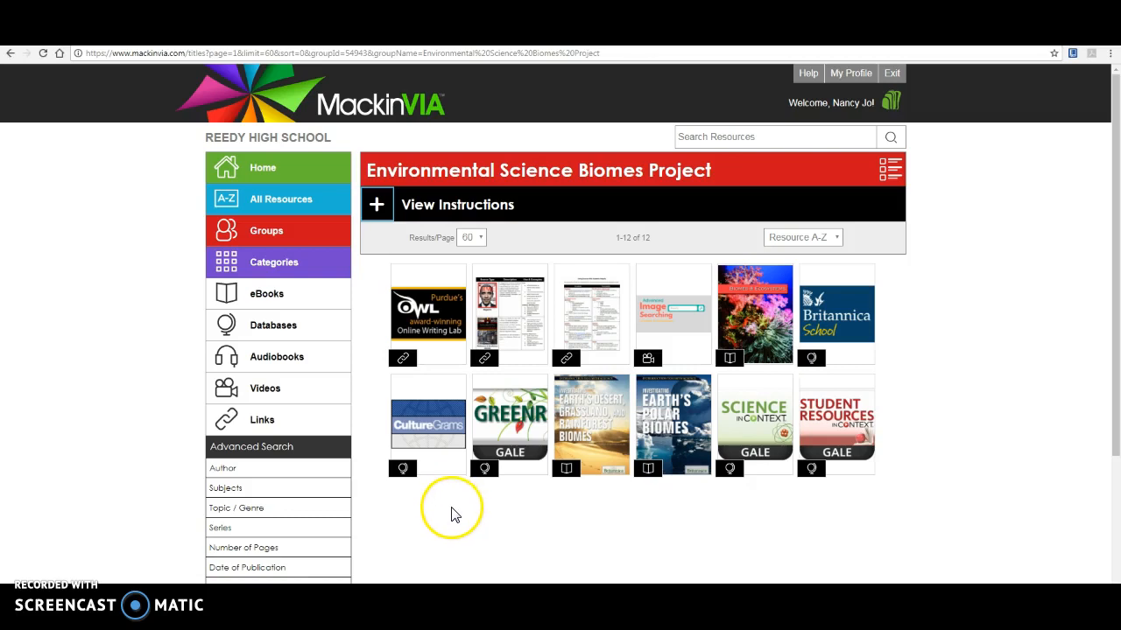
mouse_move(461, 541)
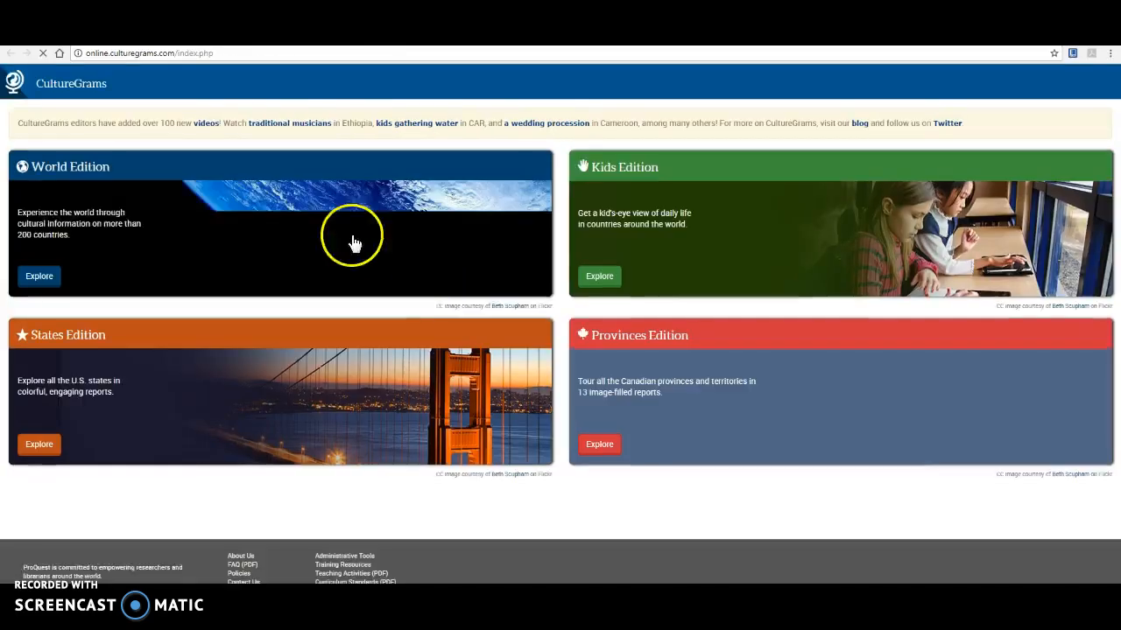
Navigate World Edition → Africa → Egypt and open Egypt's physical map PDF.
click(39, 276)
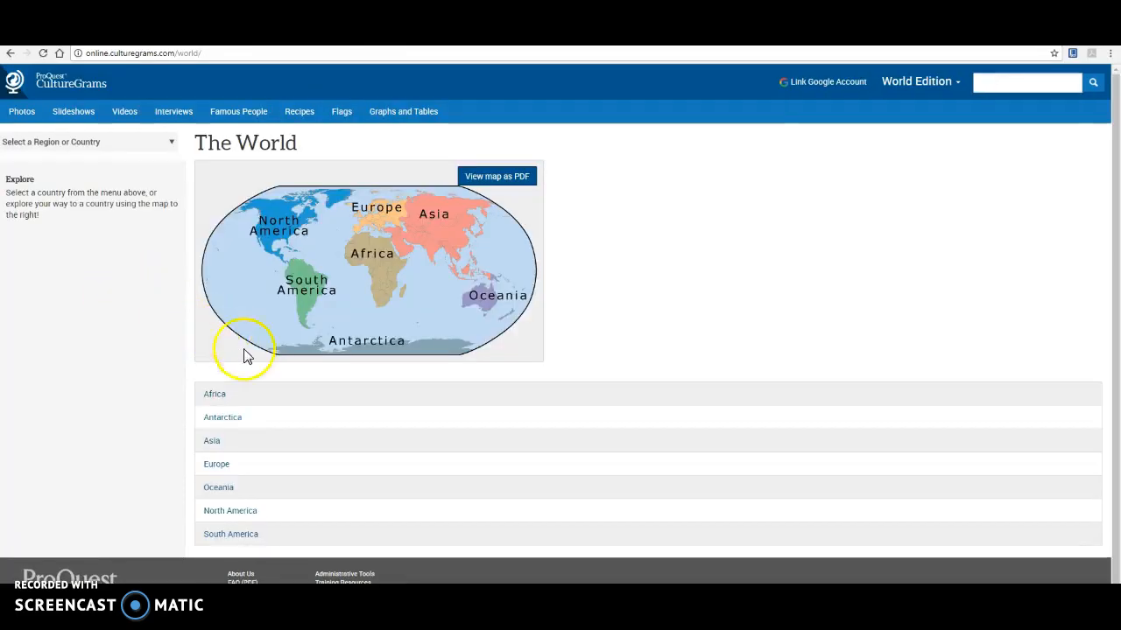
click(214, 393)
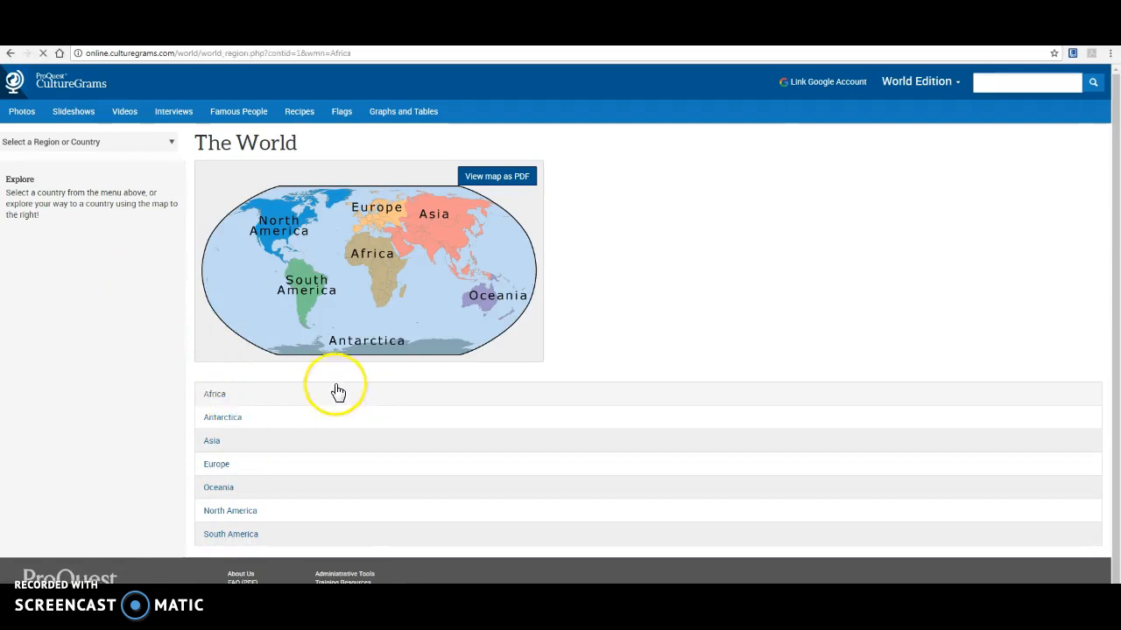
click(214, 393)
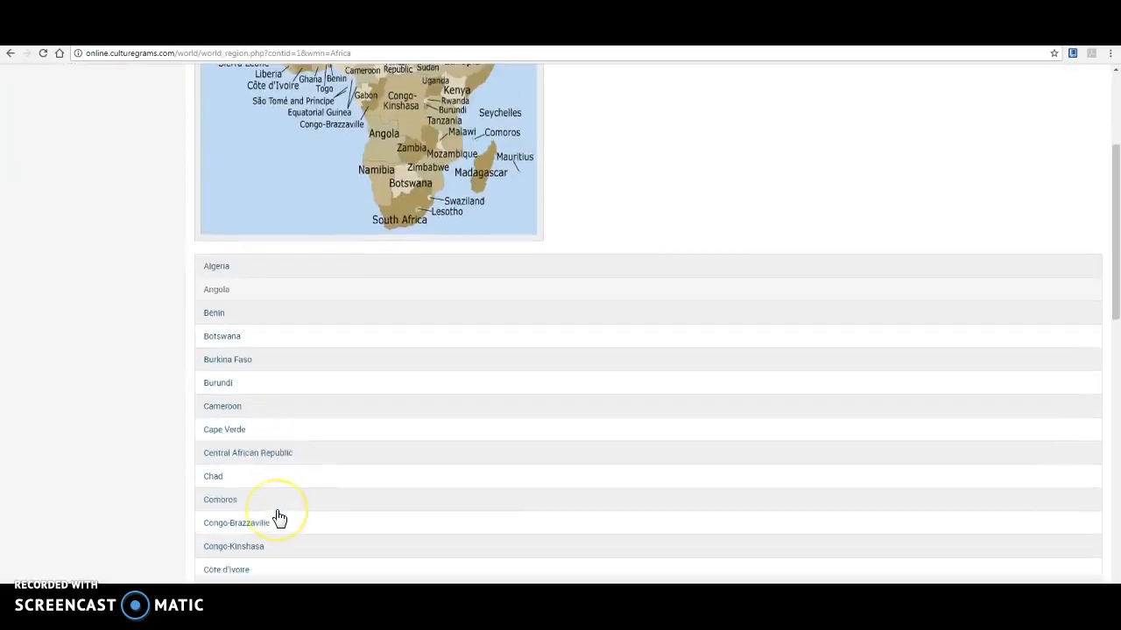
scroll(down, 3)
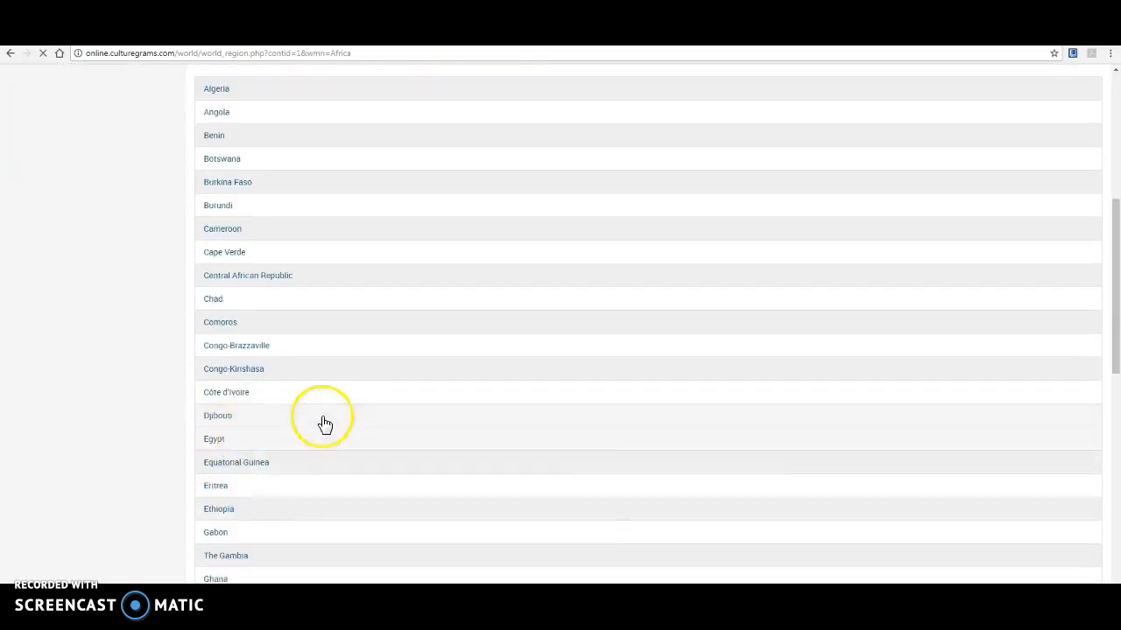
click(213, 438)
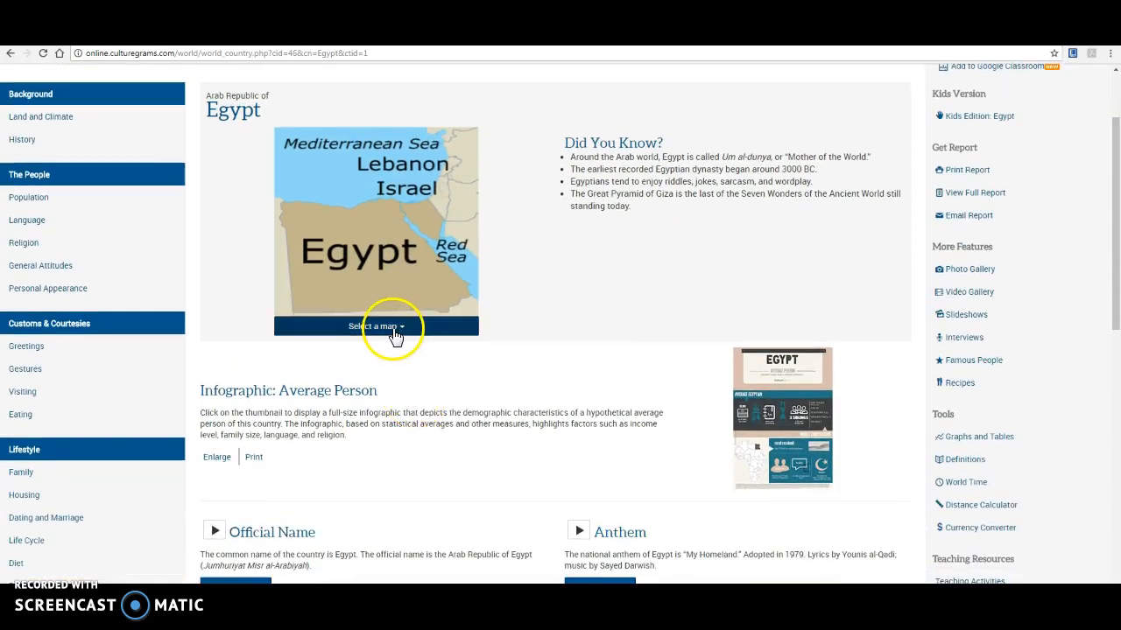
click(375, 326)
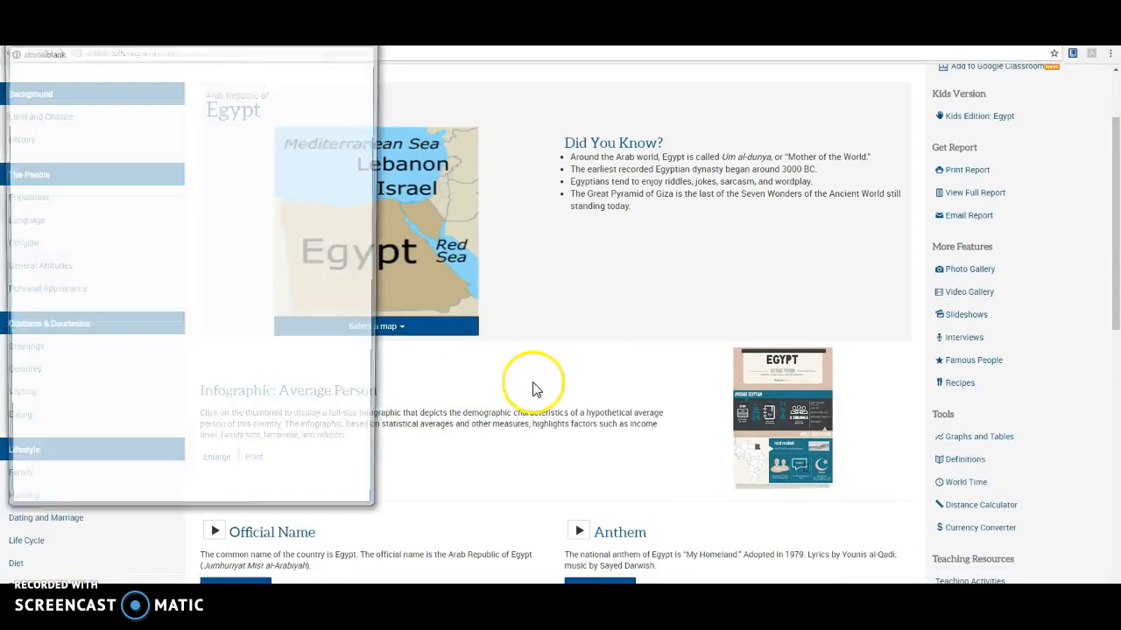
click(376, 233)
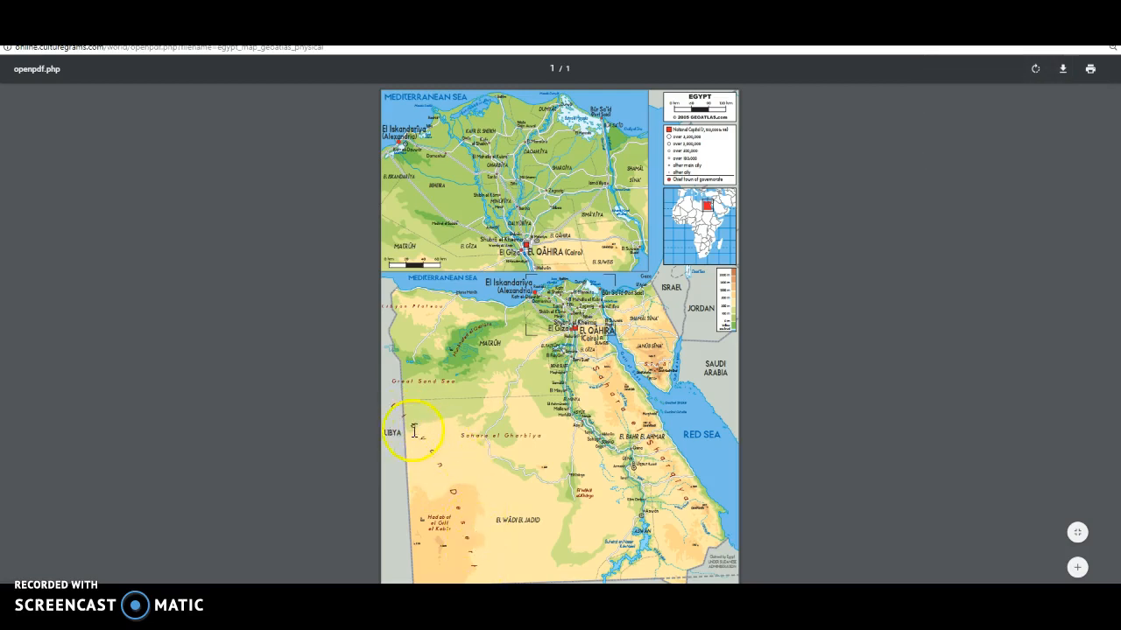
mouse_move(1062, 69)
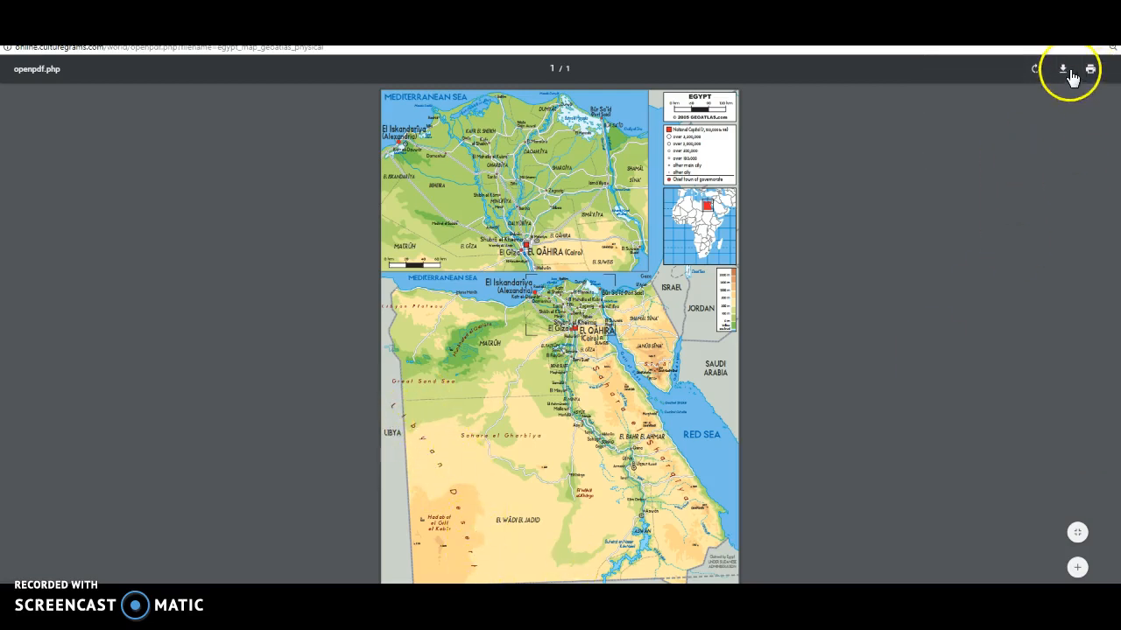
Download the map as egypt_map_geoatlas_physical.pdf from the PDF viewer.
click(1062, 69)
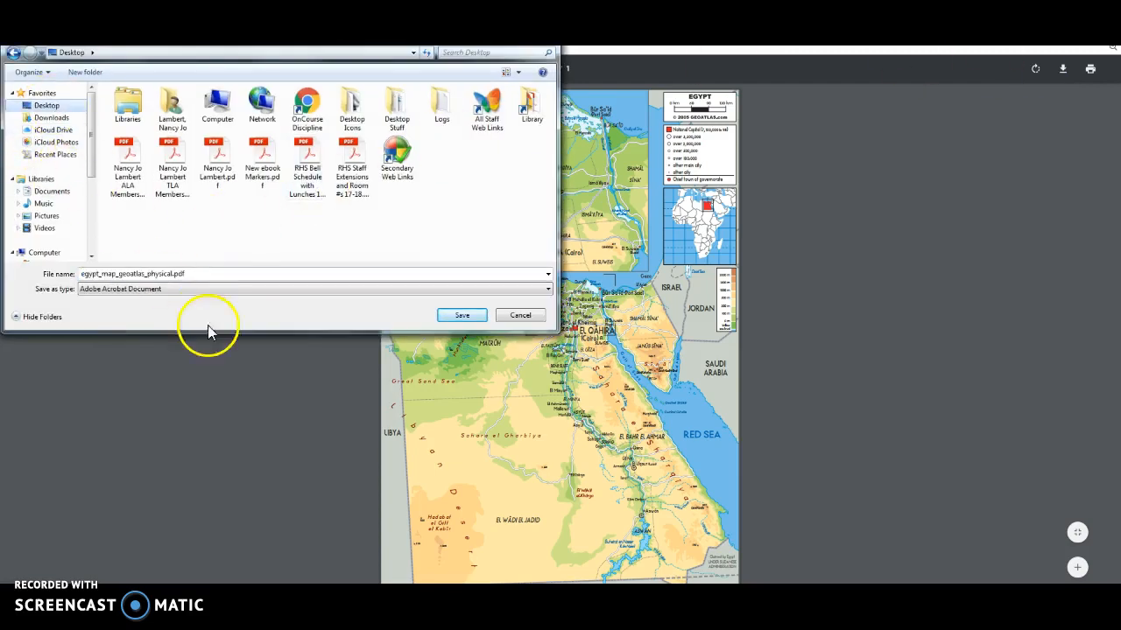
mouse_move(461, 315)
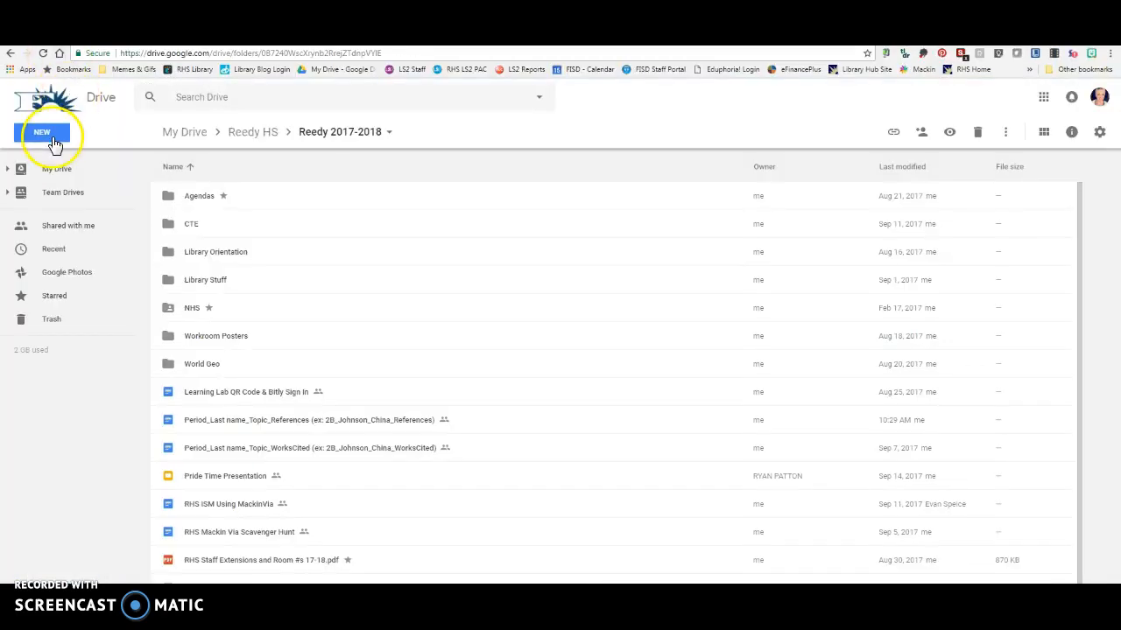
Upload egypt_map_geoatlas_physical.pdf from the Desktop into the Reedy 2017-2018 folder.
click(41, 132)
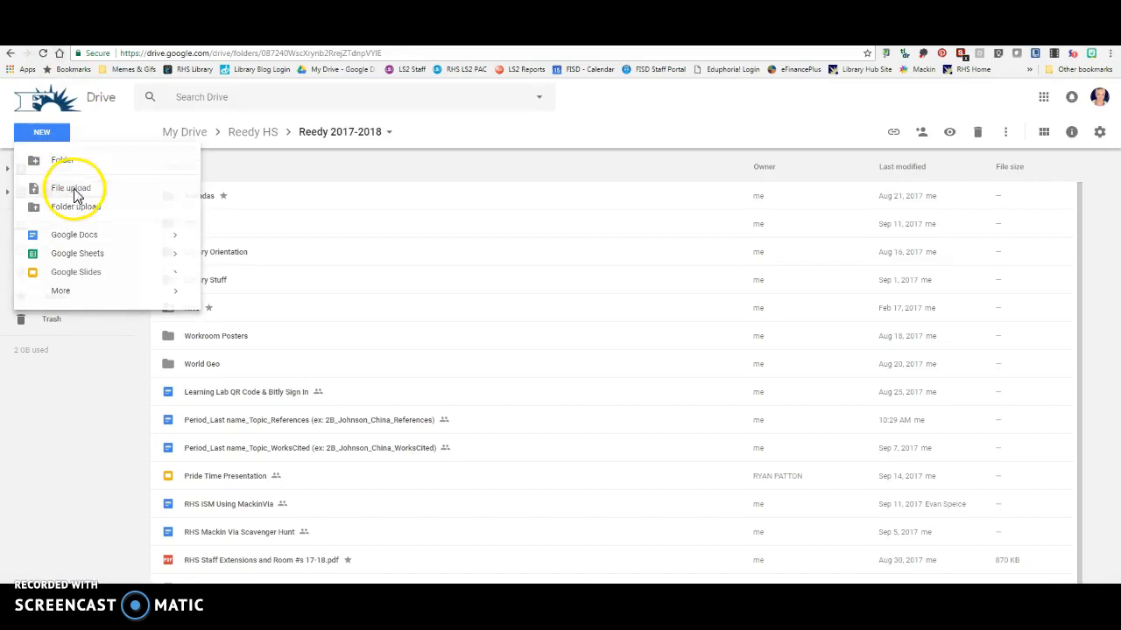
click(71, 187)
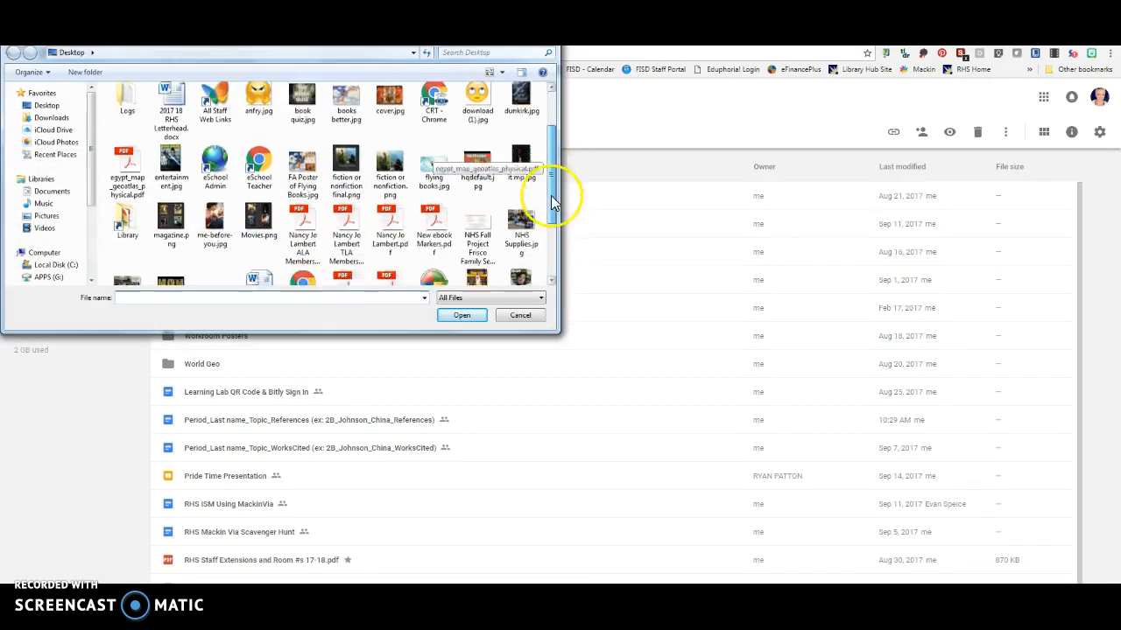
scroll(down, 3)
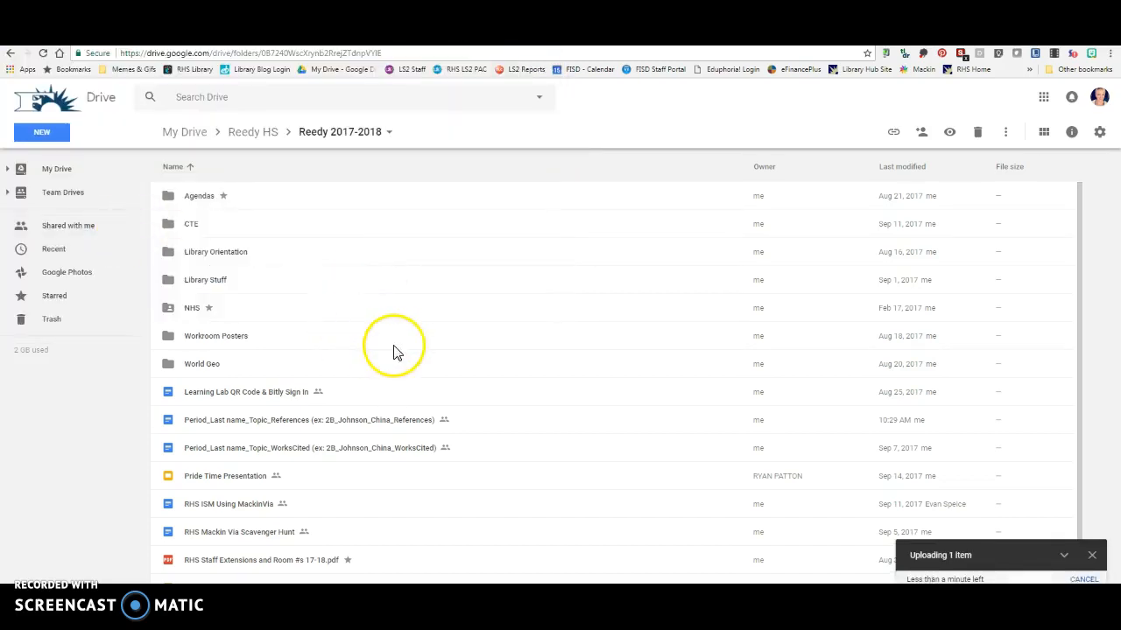
mouse_move(1068, 554)
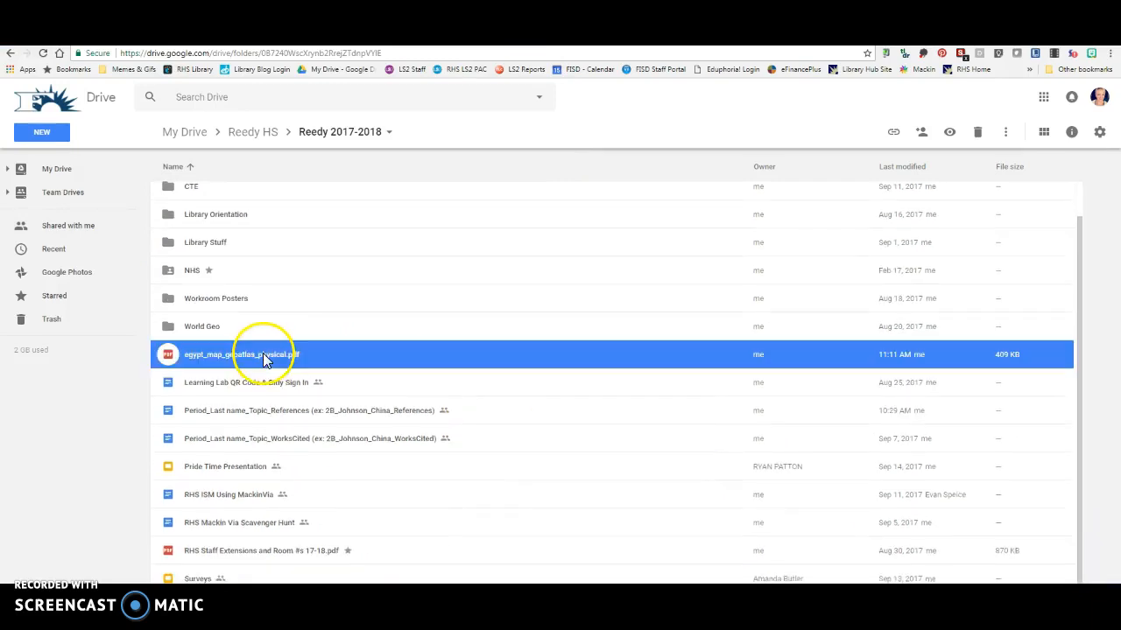
Preview egypt_map_geoatlas_physical.pdf in Drive and scroll through the map.
double_click(241, 355)
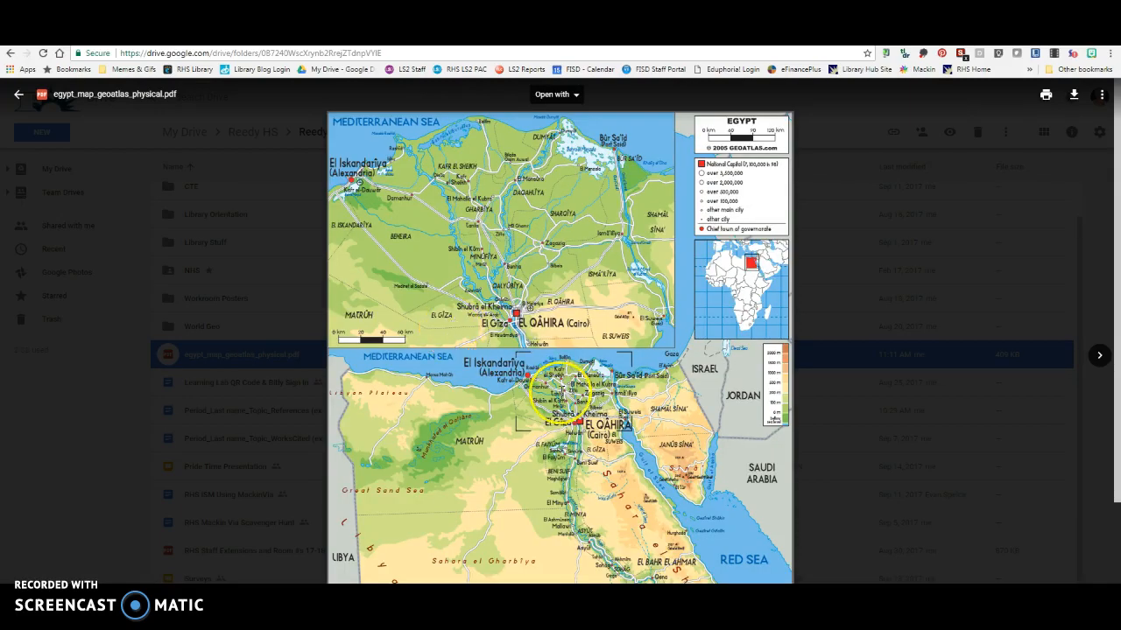
scroll(down, 3)
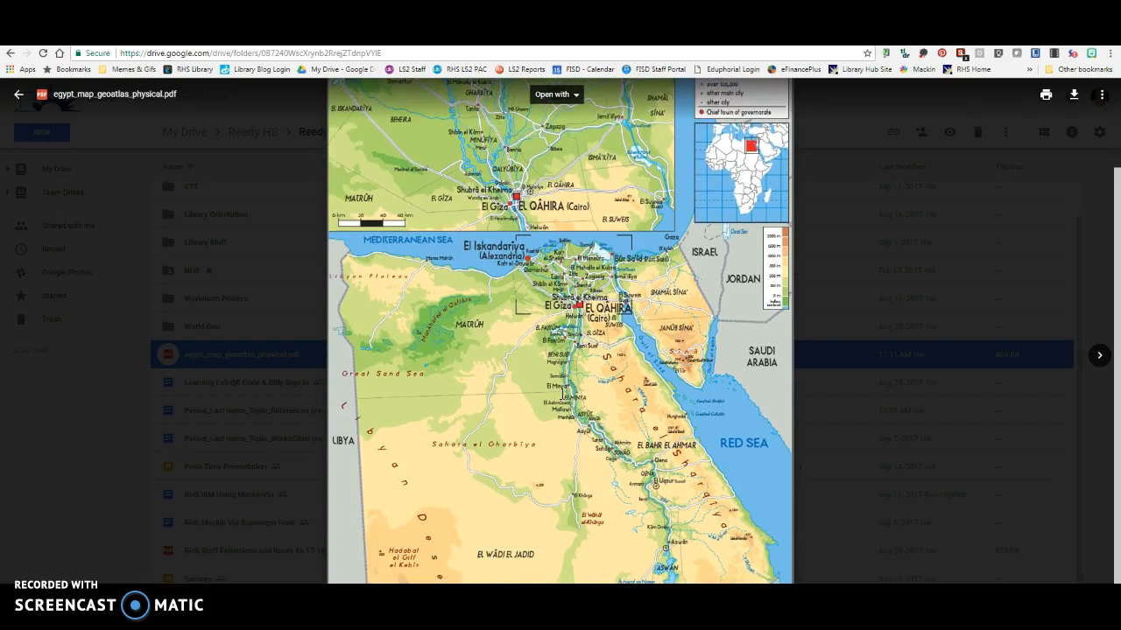
scroll(down, 3)
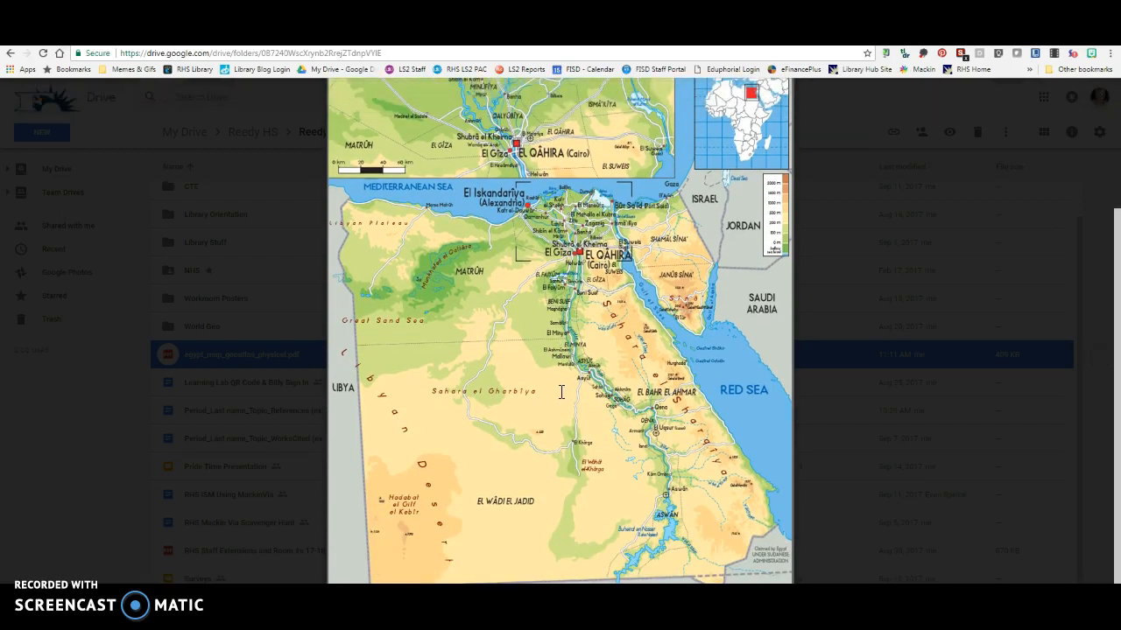
click(518, 334)
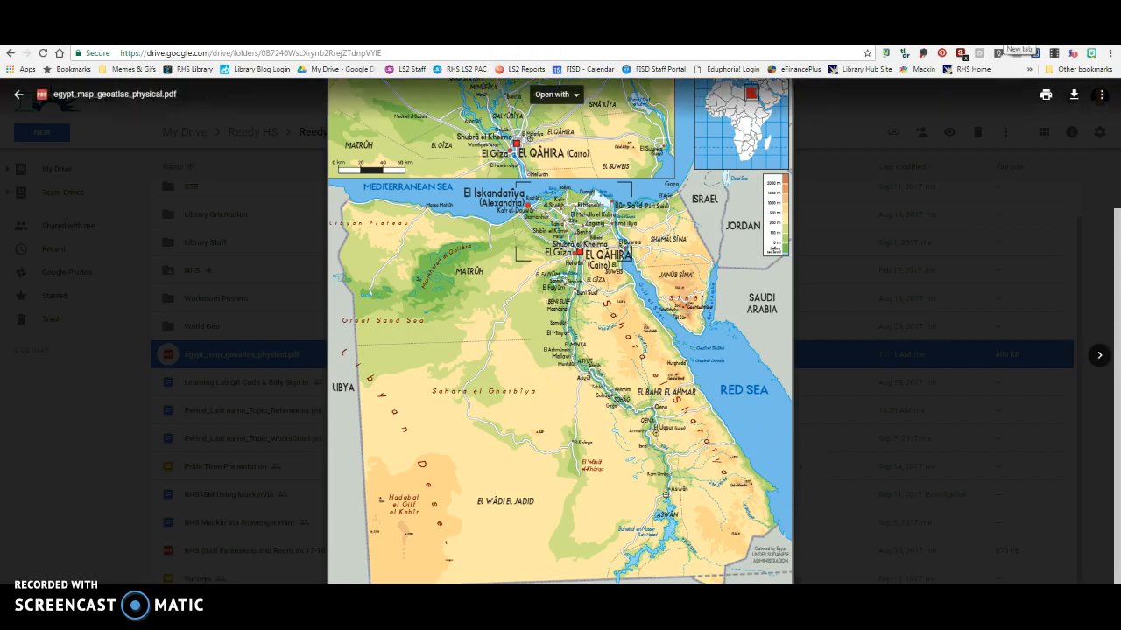
mouse_move(827, 186)
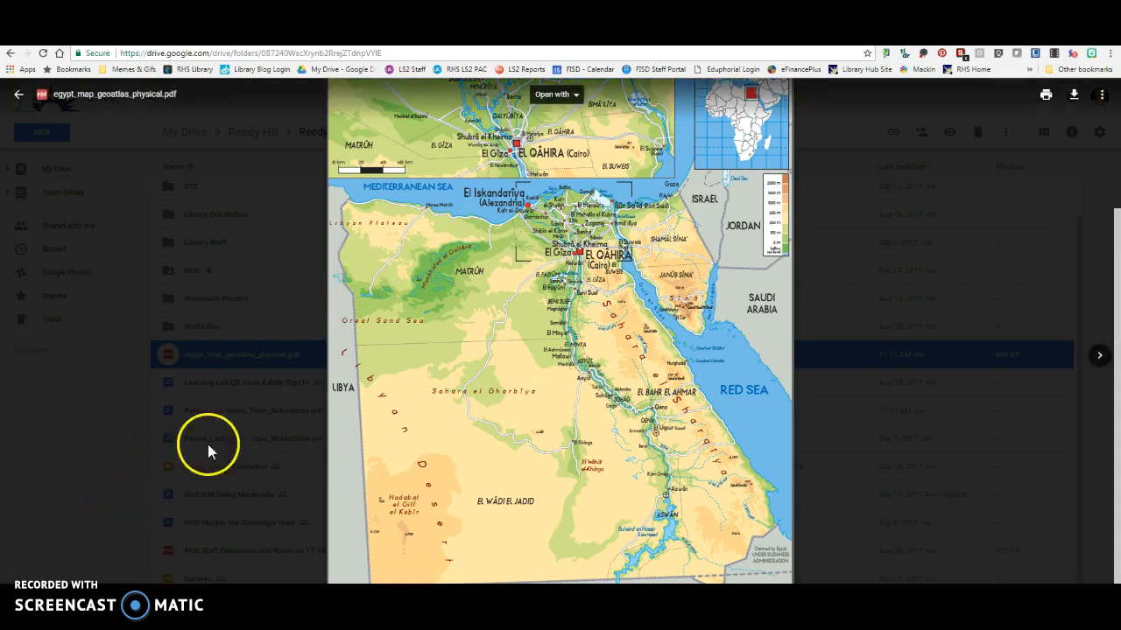
mouse_move(561, 386)
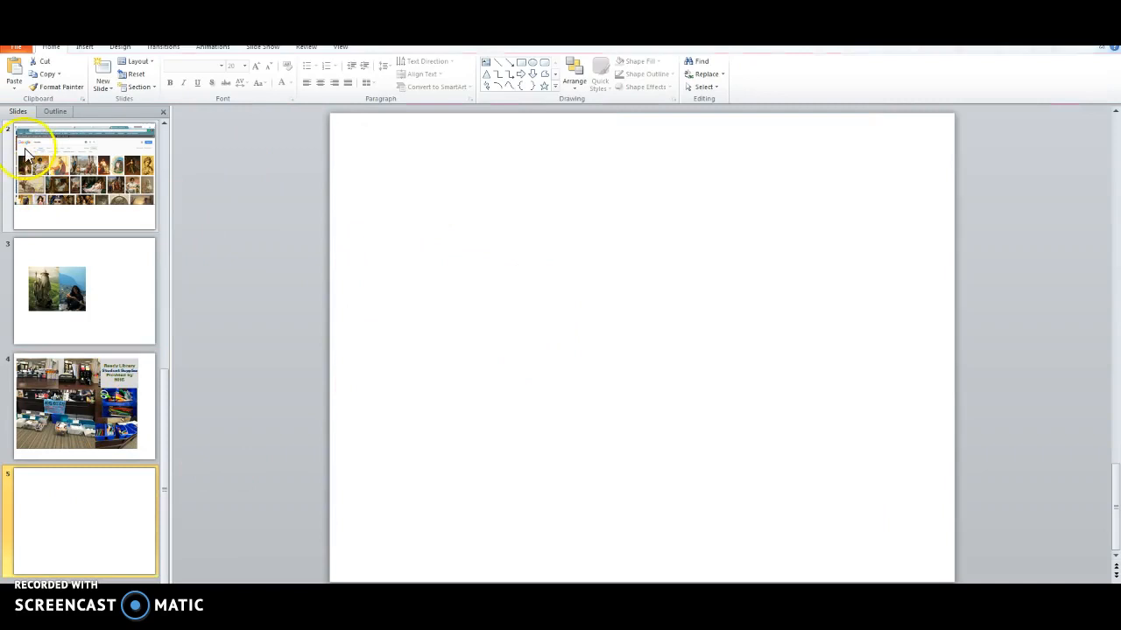
mouse_move(602, 318)
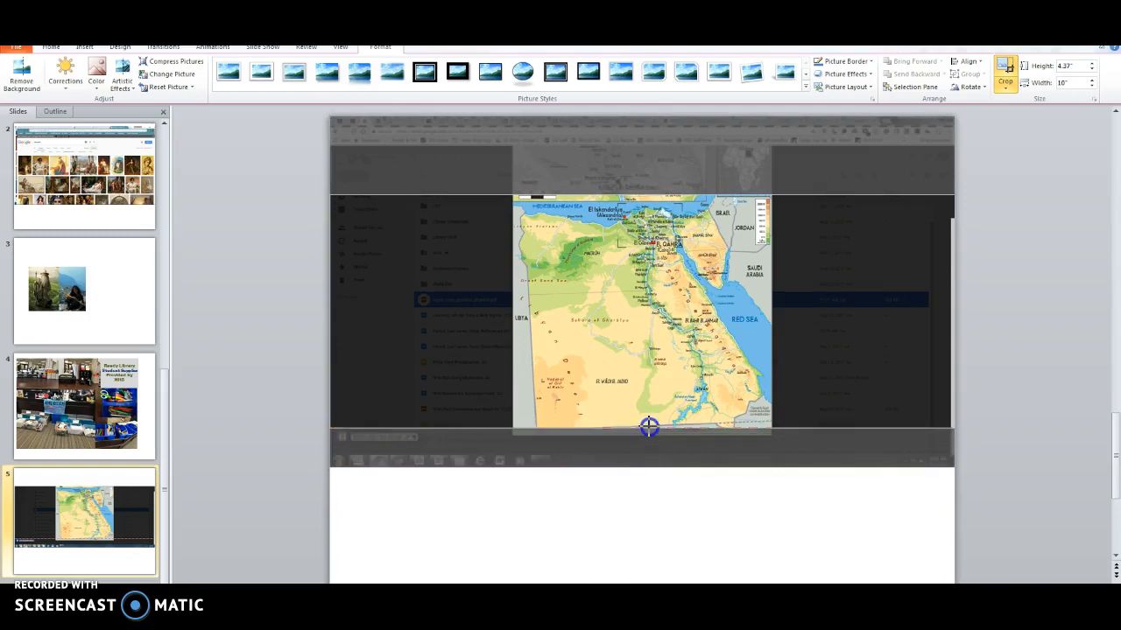
Crop the slide 5 screenshot to the map, move it higher, and enlarge it.
drag(650, 428, 793, 307)
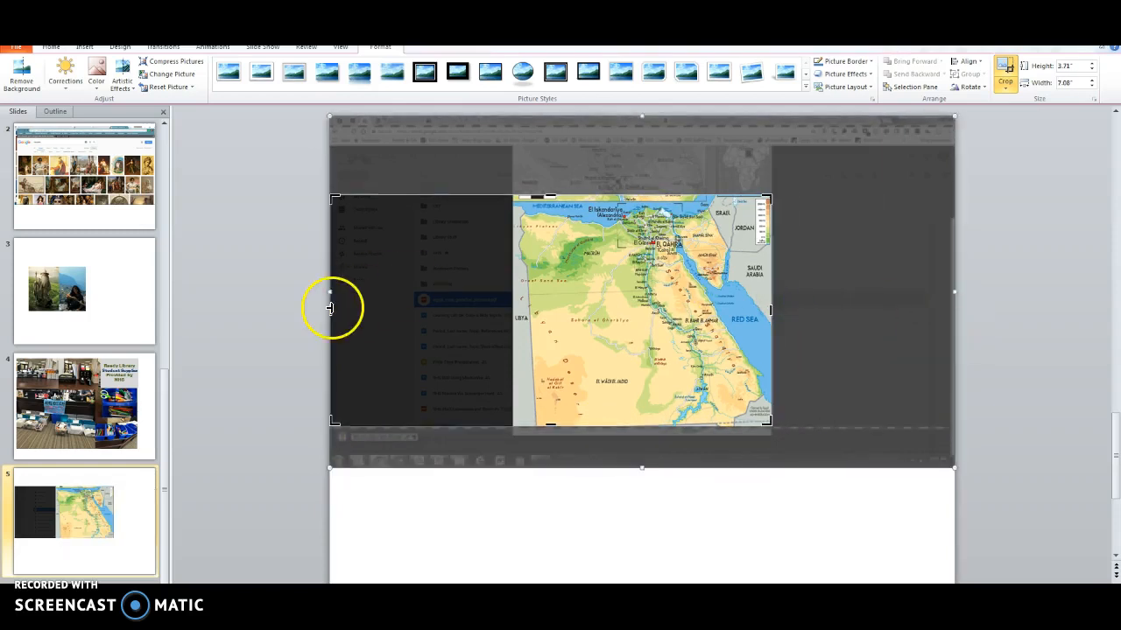
drag(330, 292, 506, 295)
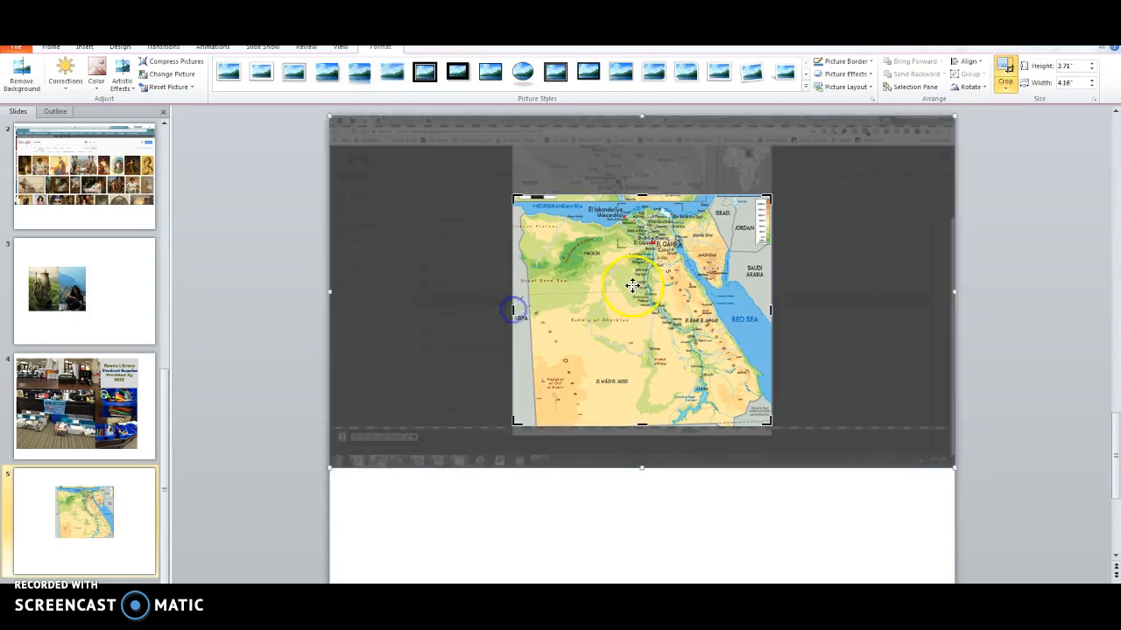
drag(633, 285, 528, 255)
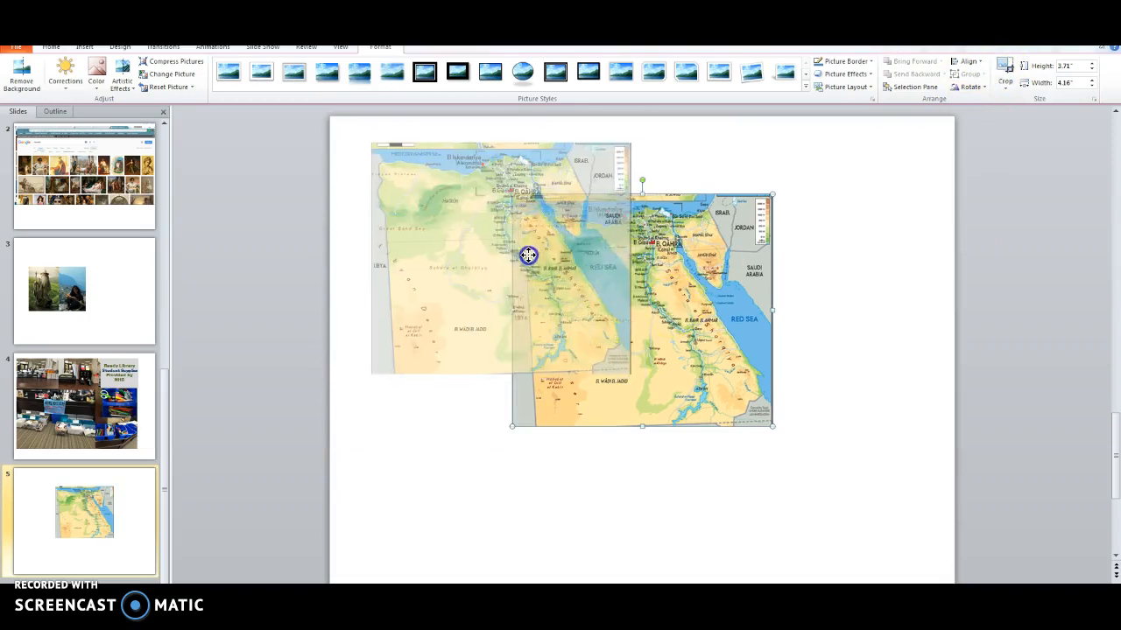
drag(772, 426, 762, 491)
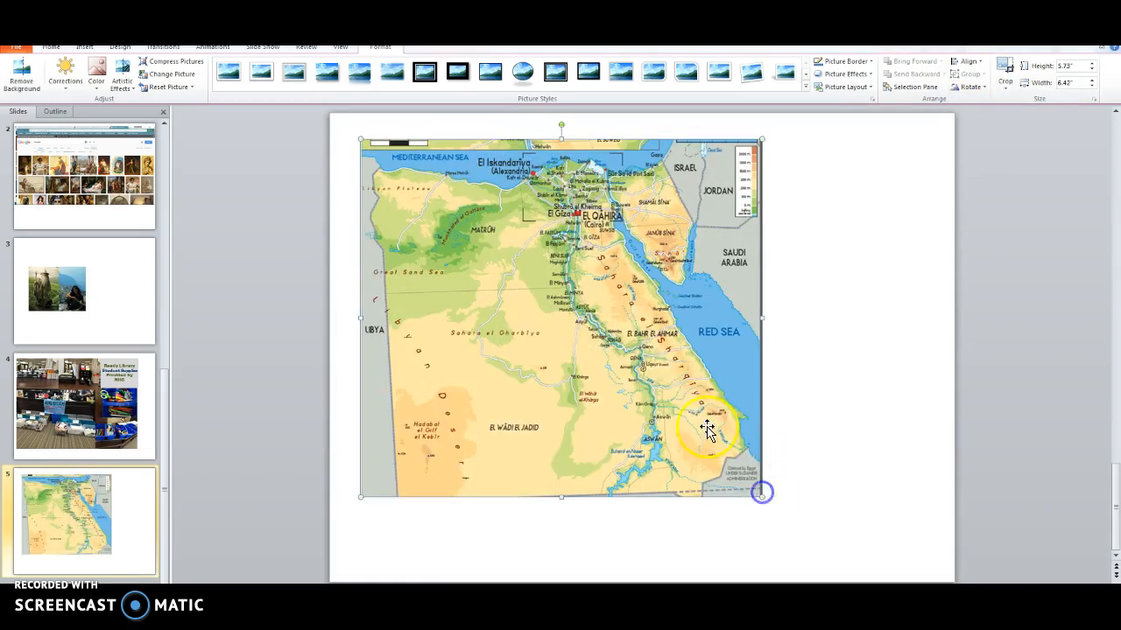
Save the cropped map picture as a PNG named Desert.
right_click(709, 429)
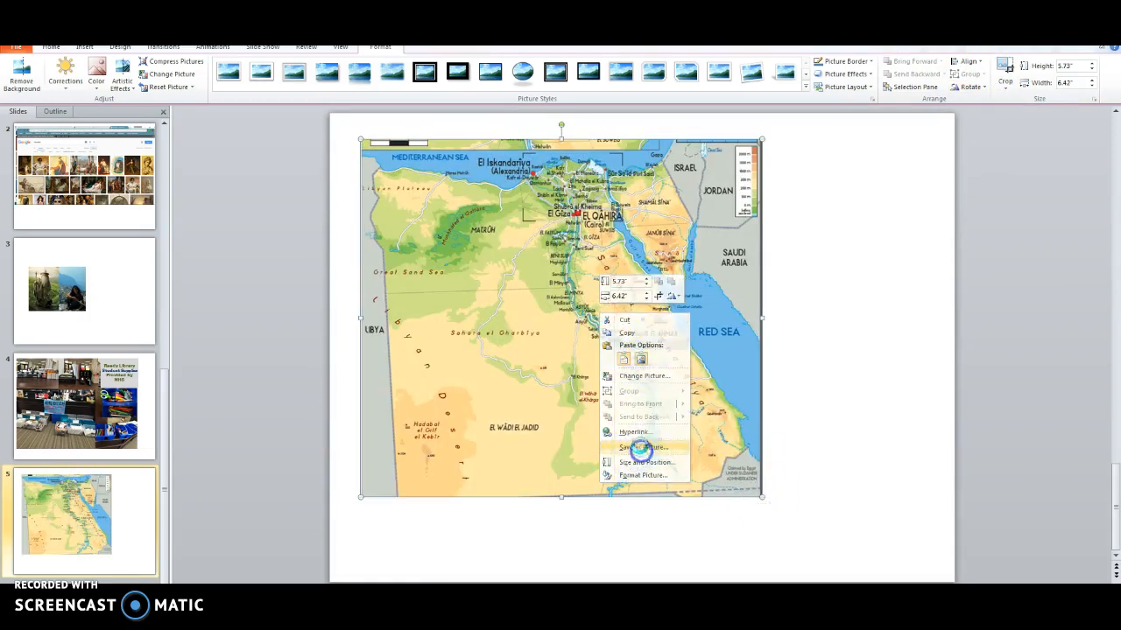
click(645, 447)
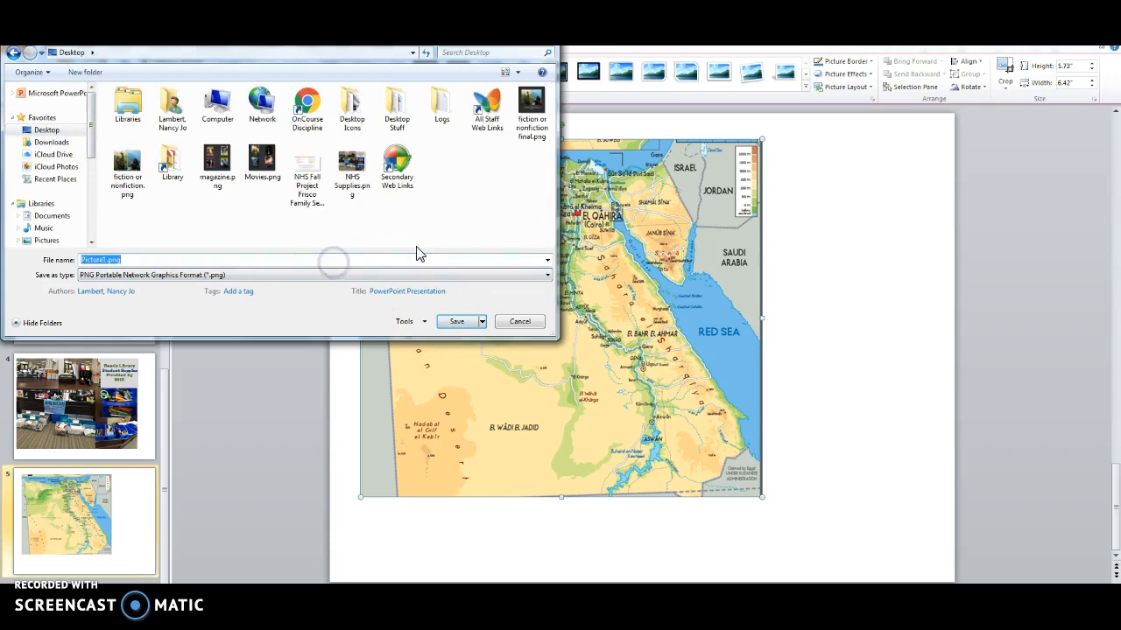
text(Desert)
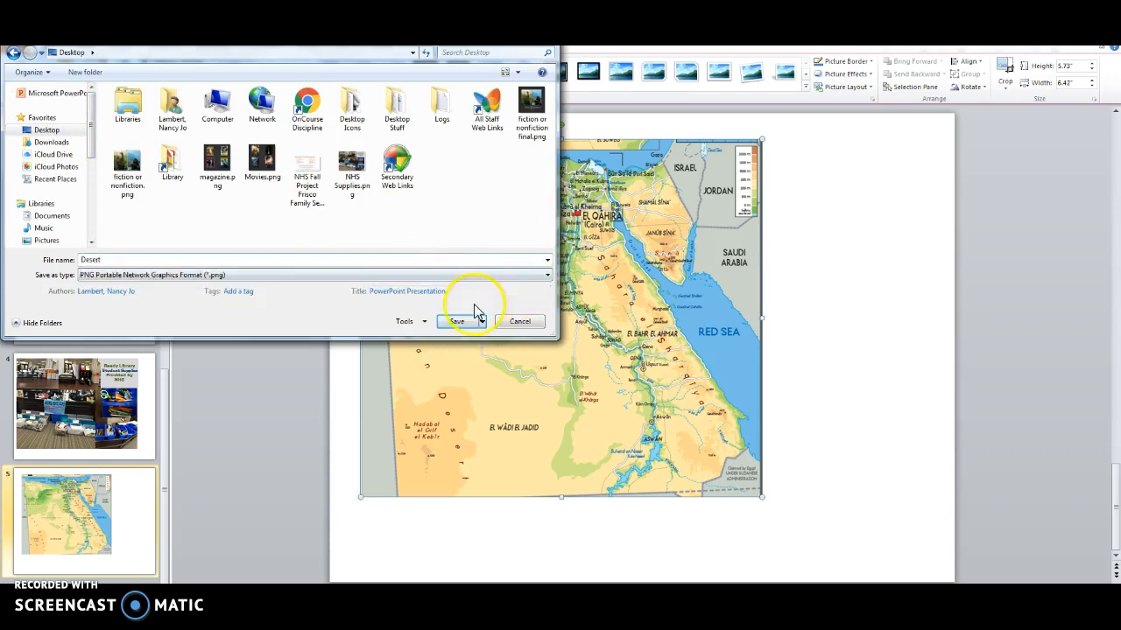
click(457, 321)
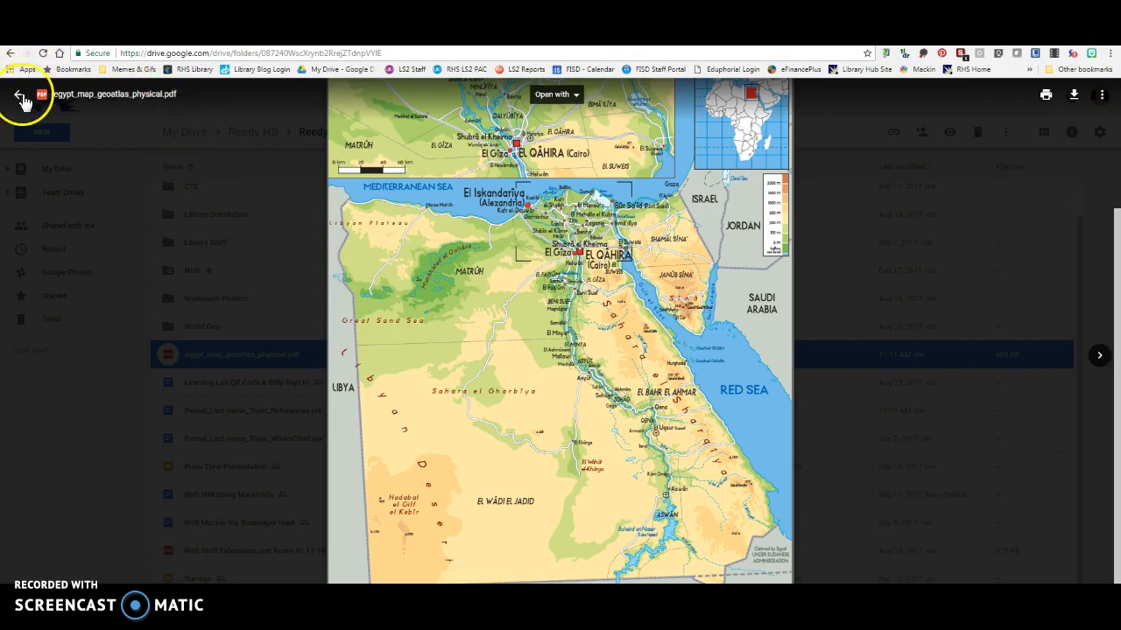
Close the preview, upload Desert.png into Reedy 2017-2018, and select it.
click(18, 94)
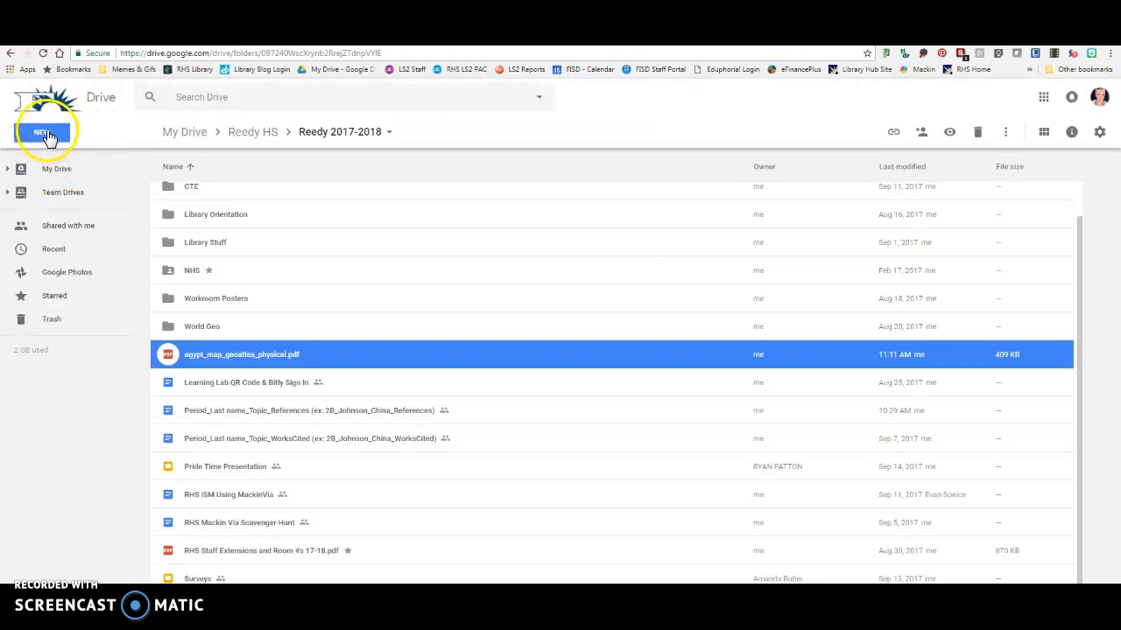
click(45, 132)
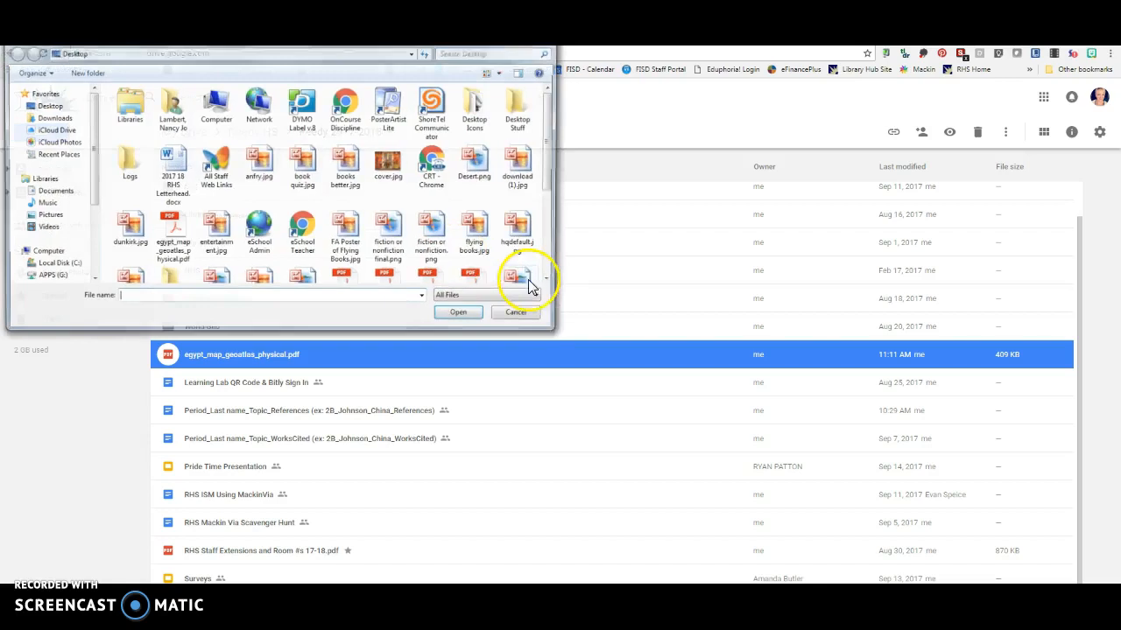
scroll(down, 3)
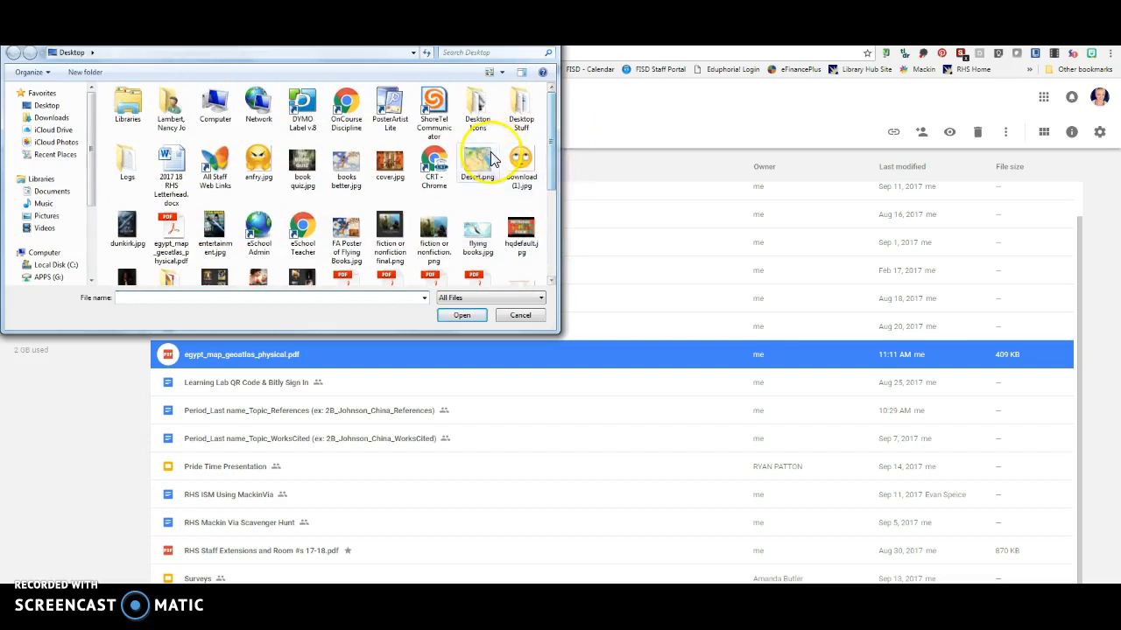
click(460, 316)
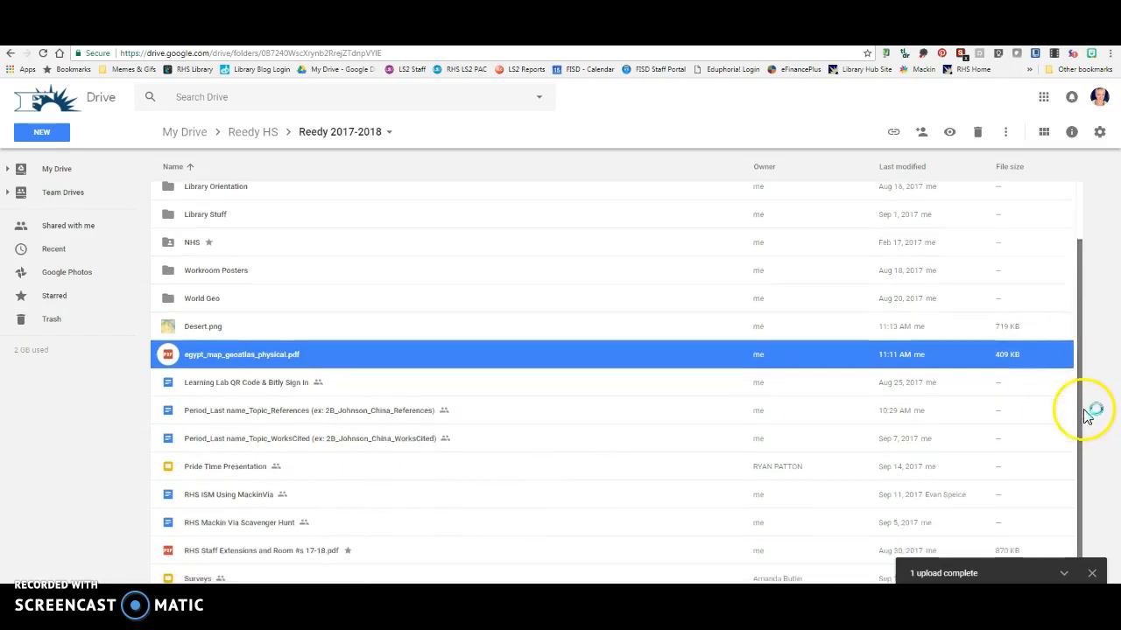
click(203, 326)
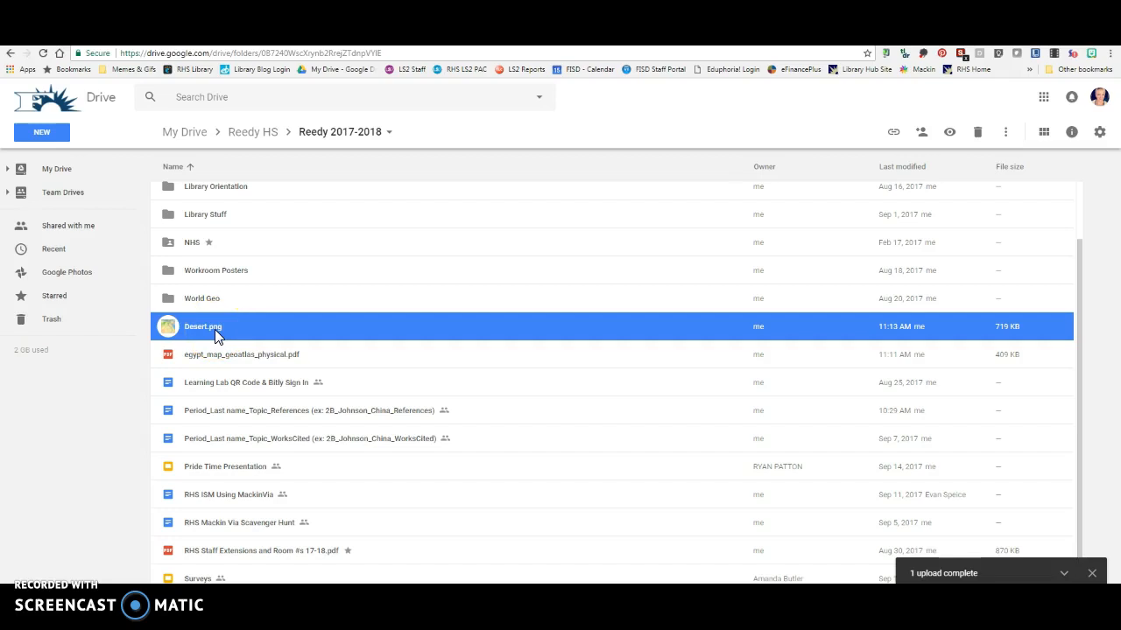
mouse_move(154, 418)
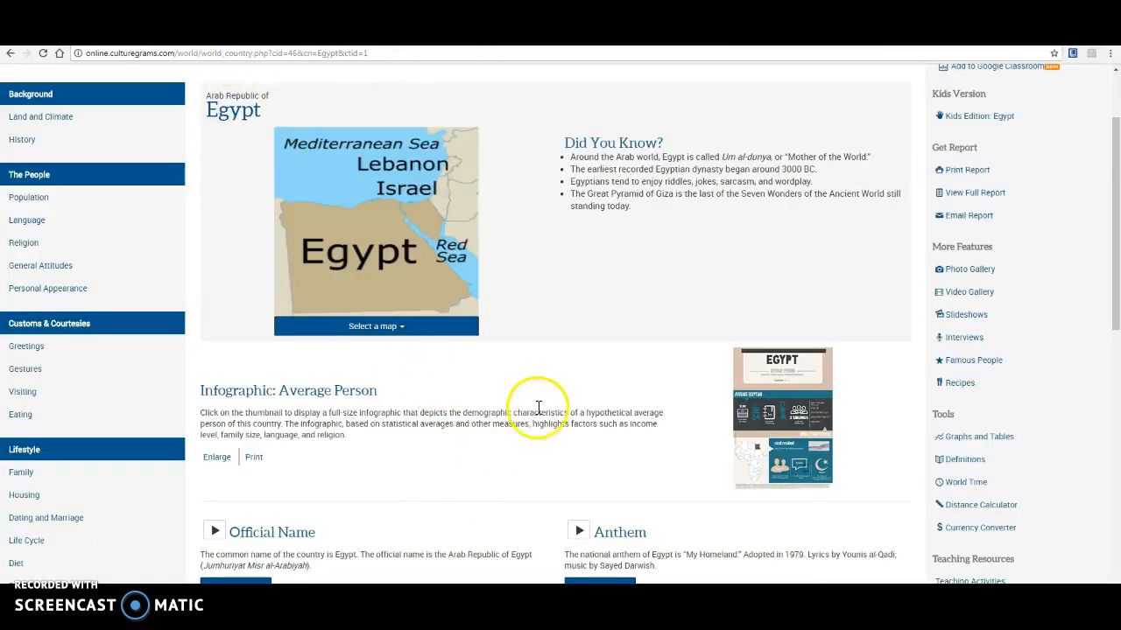
Generate the APA 6 citation for Egypt, select its text, then close the window.
scroll(down, 3)
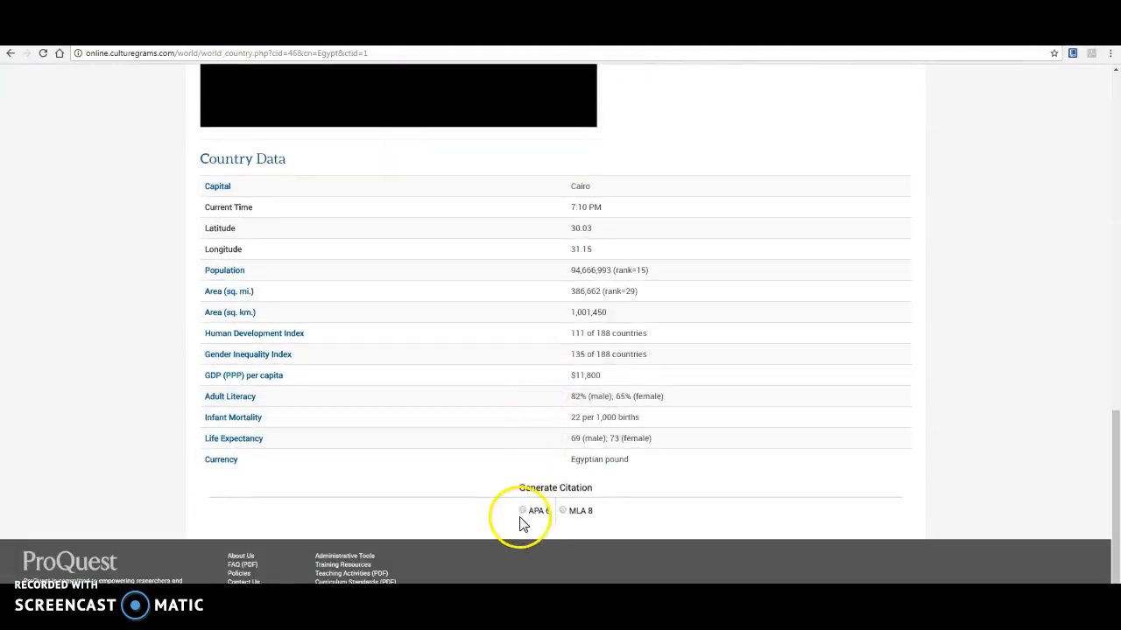
click(523, 511)
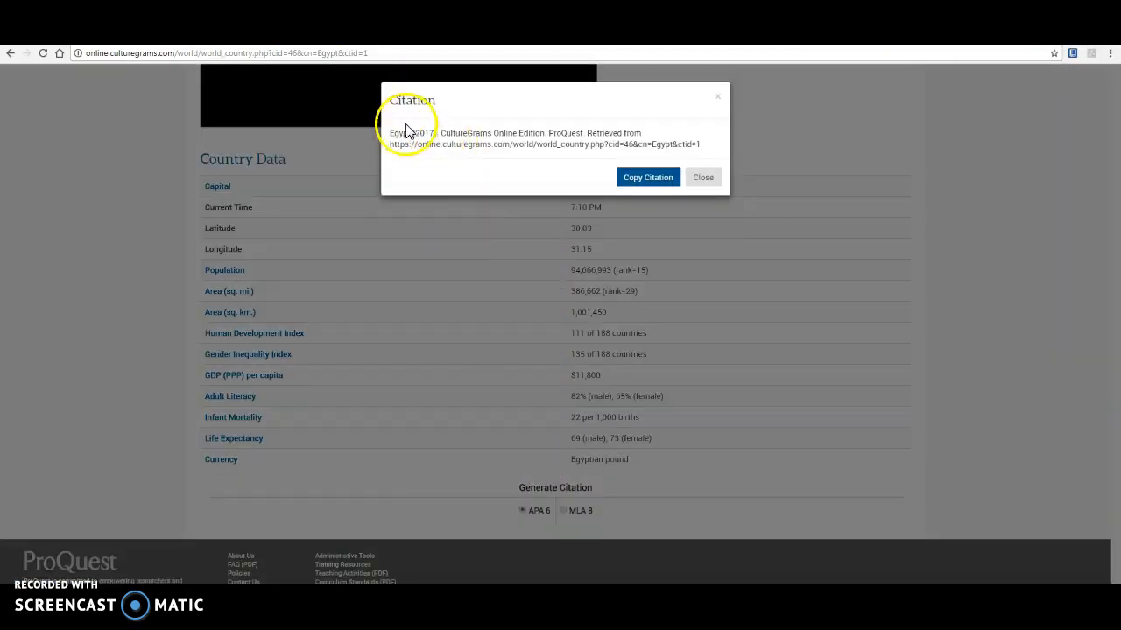
drag(390, 132, 437, 132)
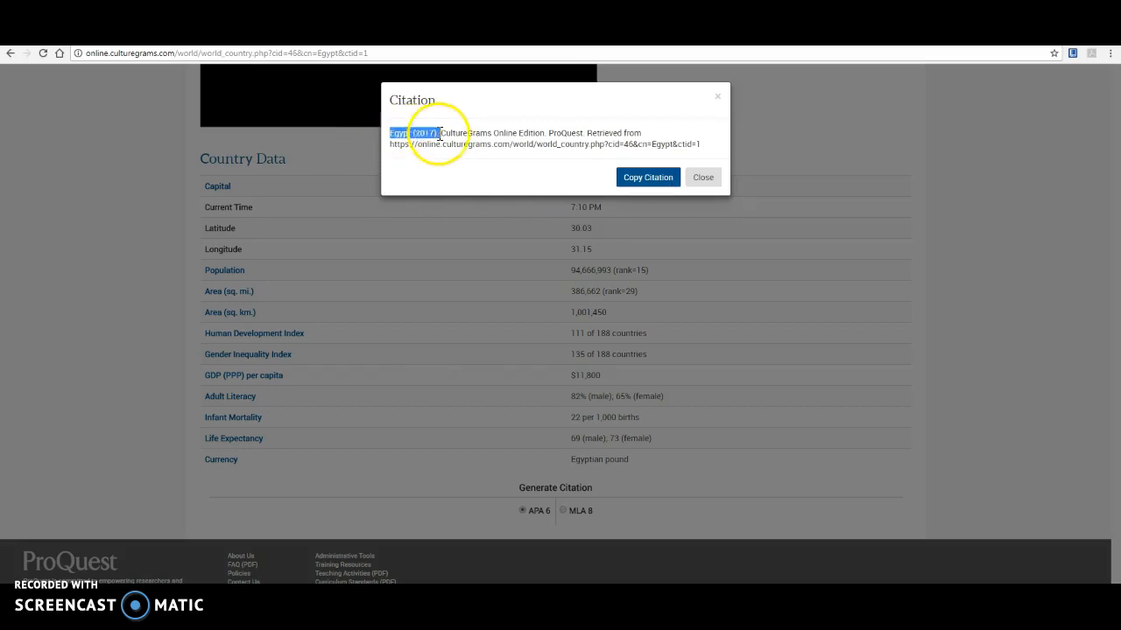
drag(397, 132, 696, 143)
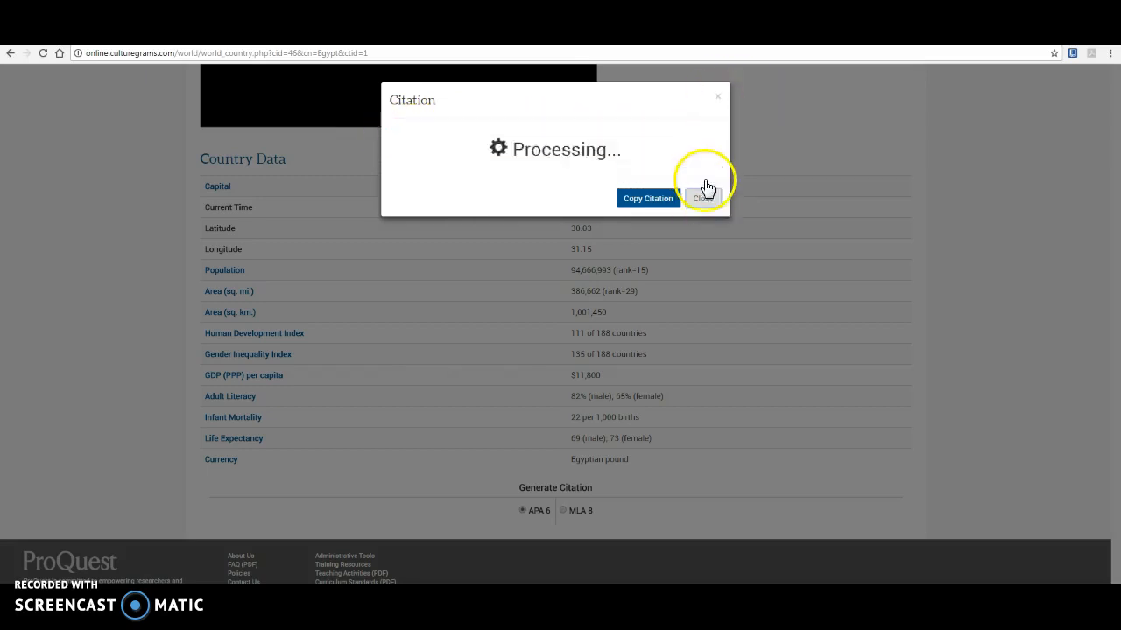
click(703, 198)
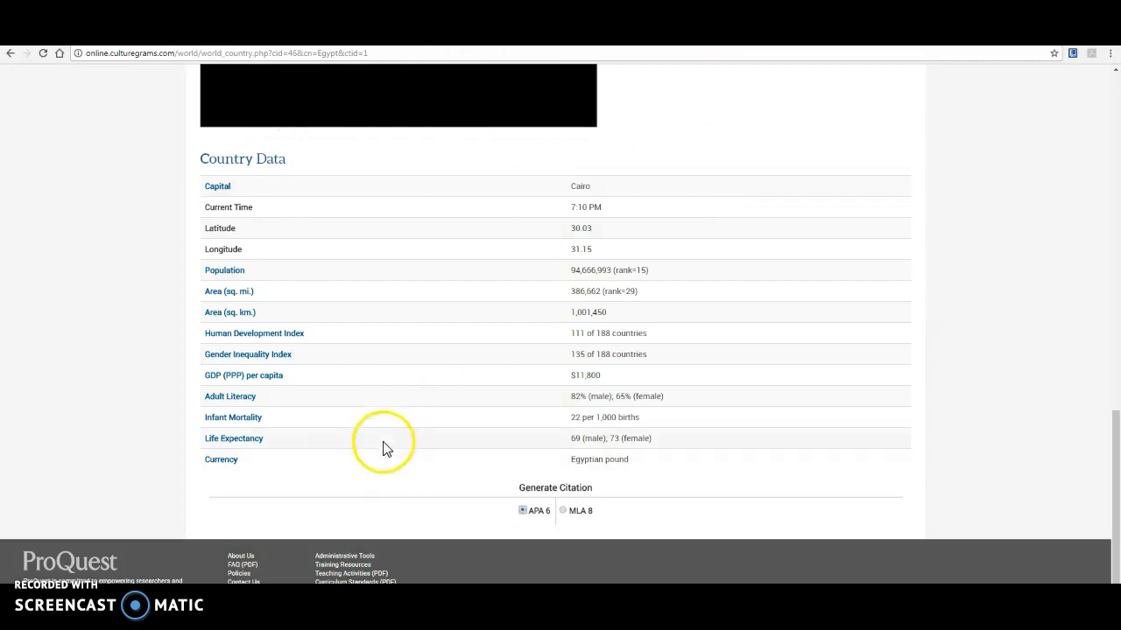